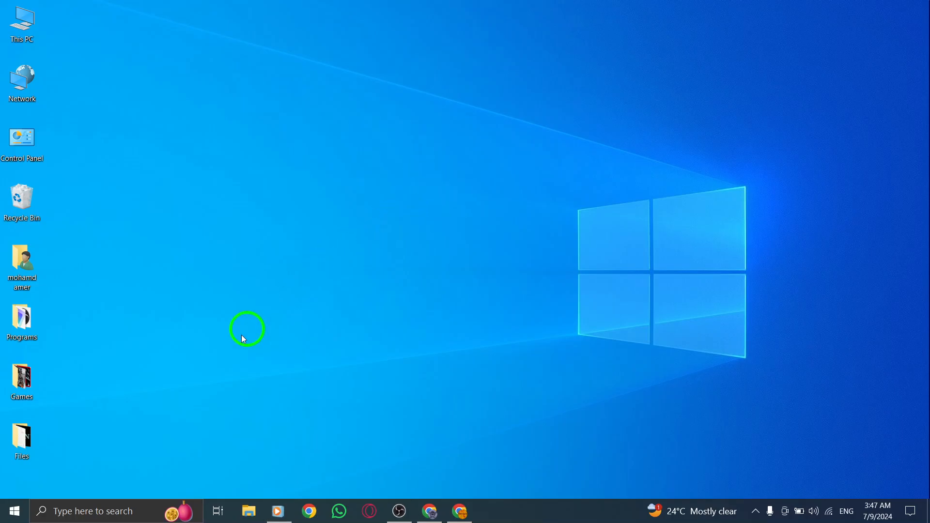
Show the Power menu's shutdown and restart choices from the Start menu
left_click(14, 511)
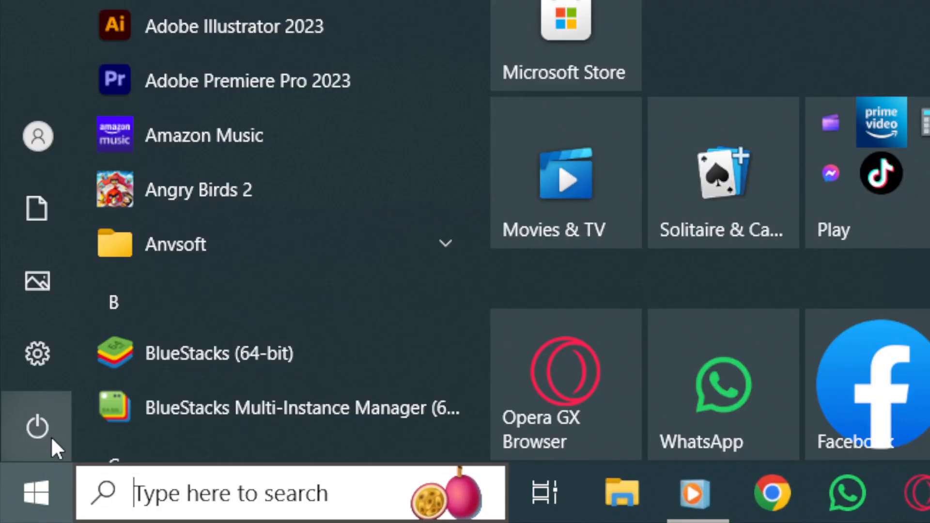
left_click(36, 427)
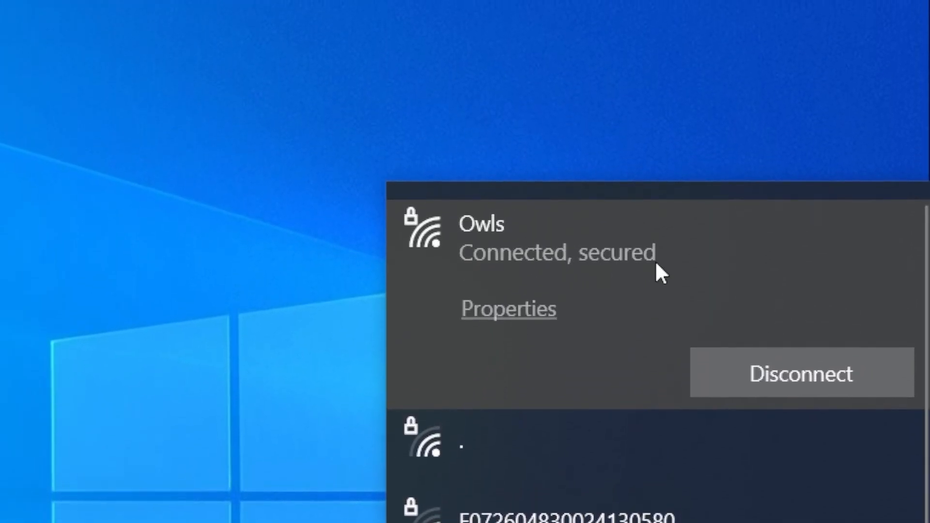
Scroll the network list to confirm the Owls Wi-Fi is connected and secured
scroll("down", 3)
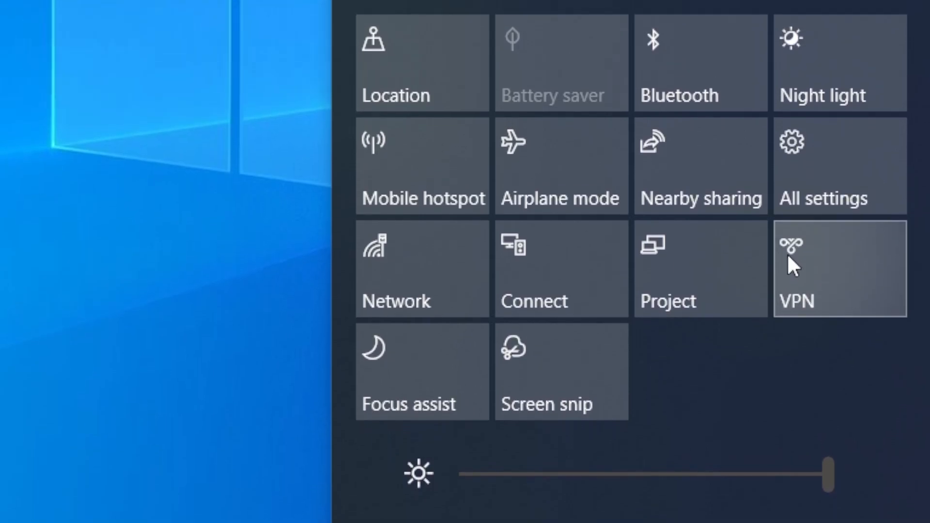
mouse_move(802, 273)
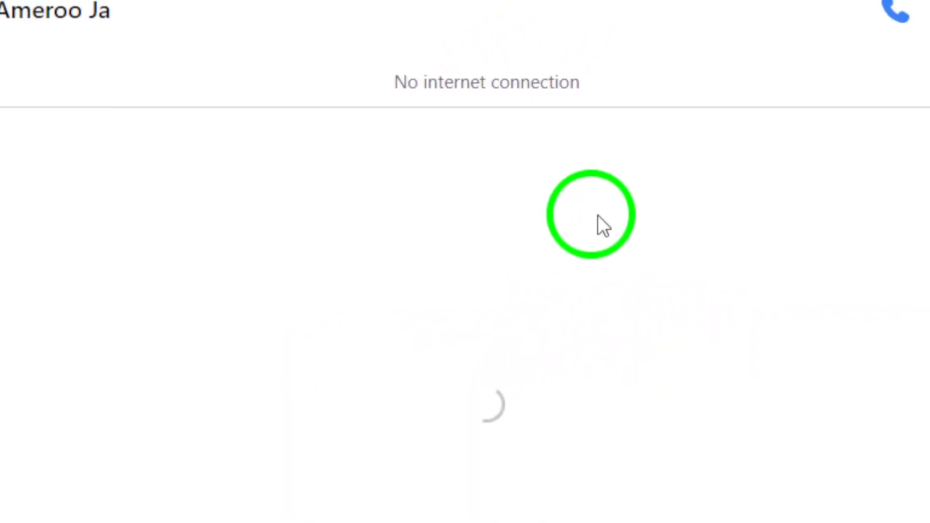
Review the account profiles and Privacy & support options, then minimize the browser to the desktop
left_click(849, 175)
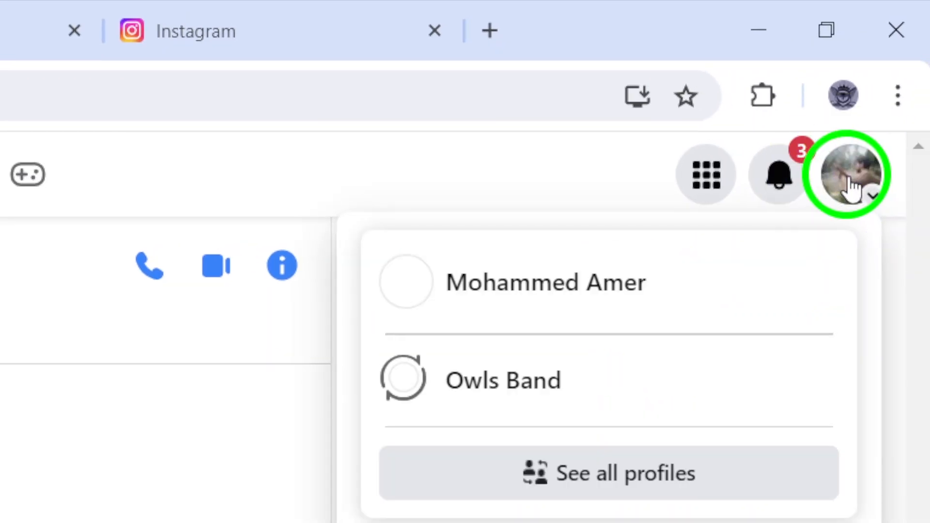
scroll("down", 3)
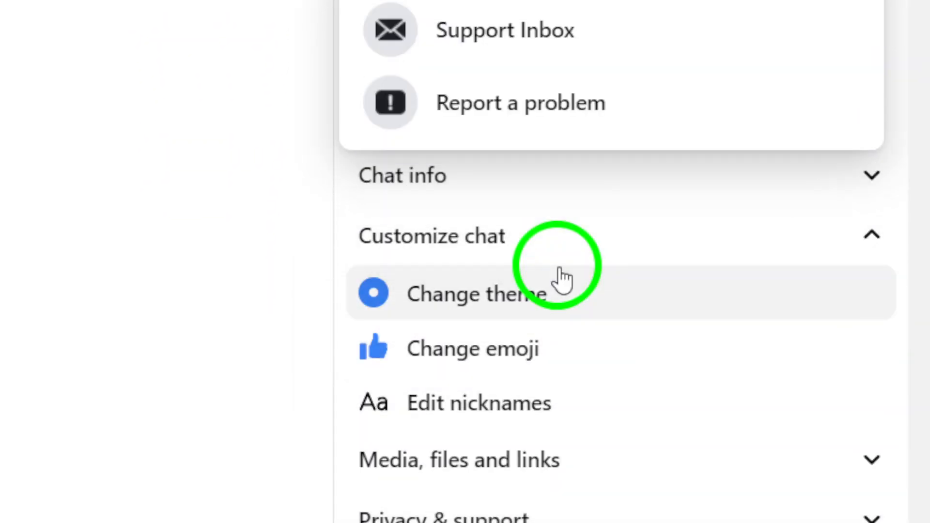
scroll("up", 3)
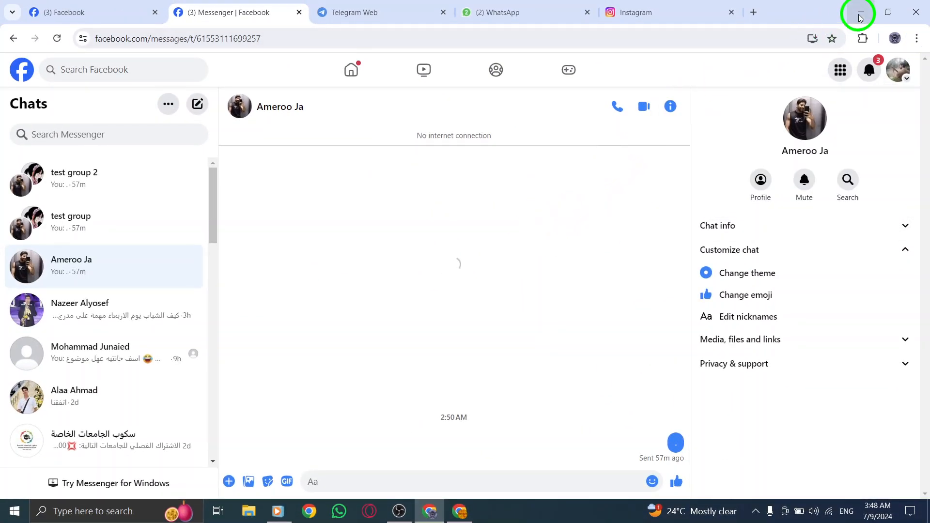
left_click(856, 12)
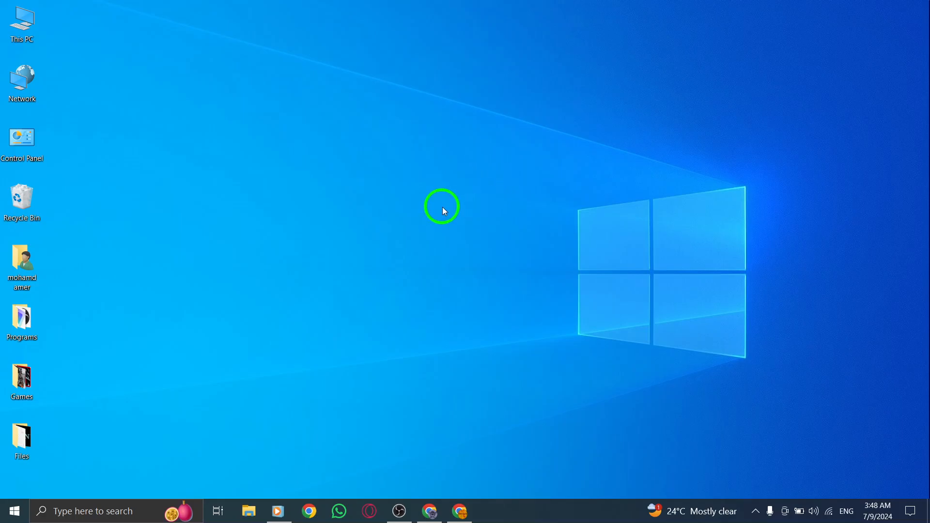